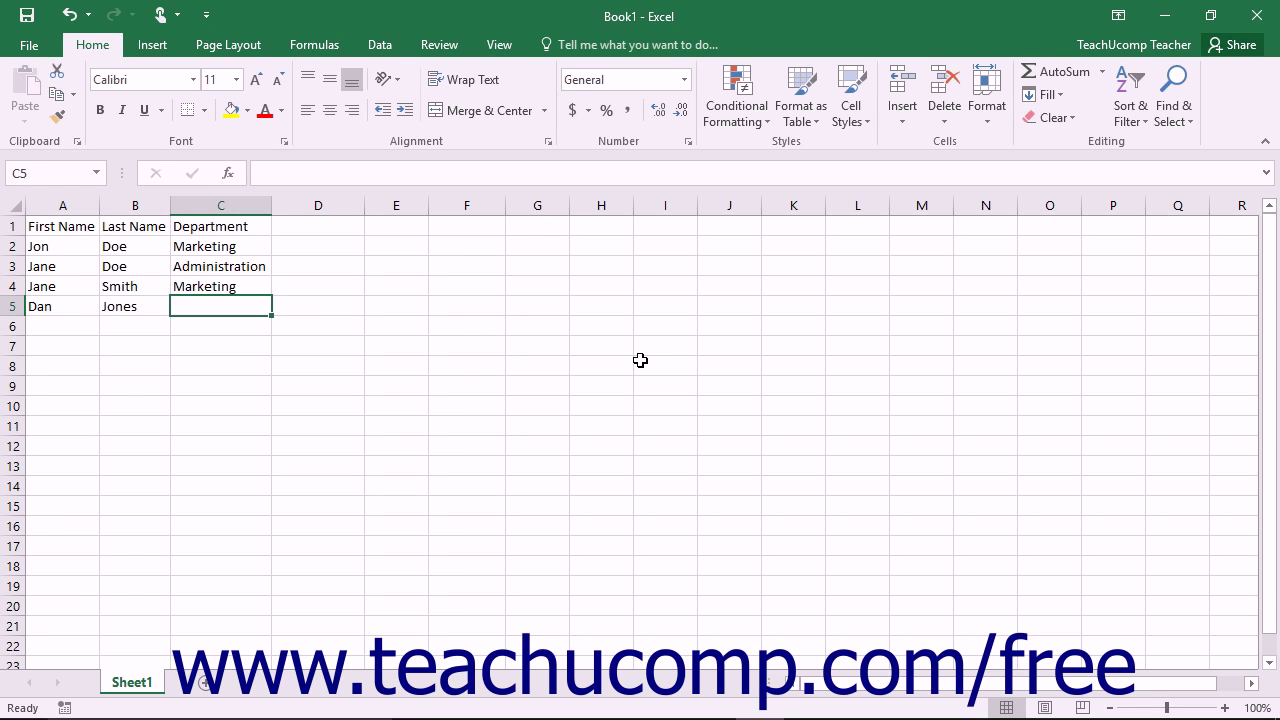
pyautogui.moveTo(214, 246)
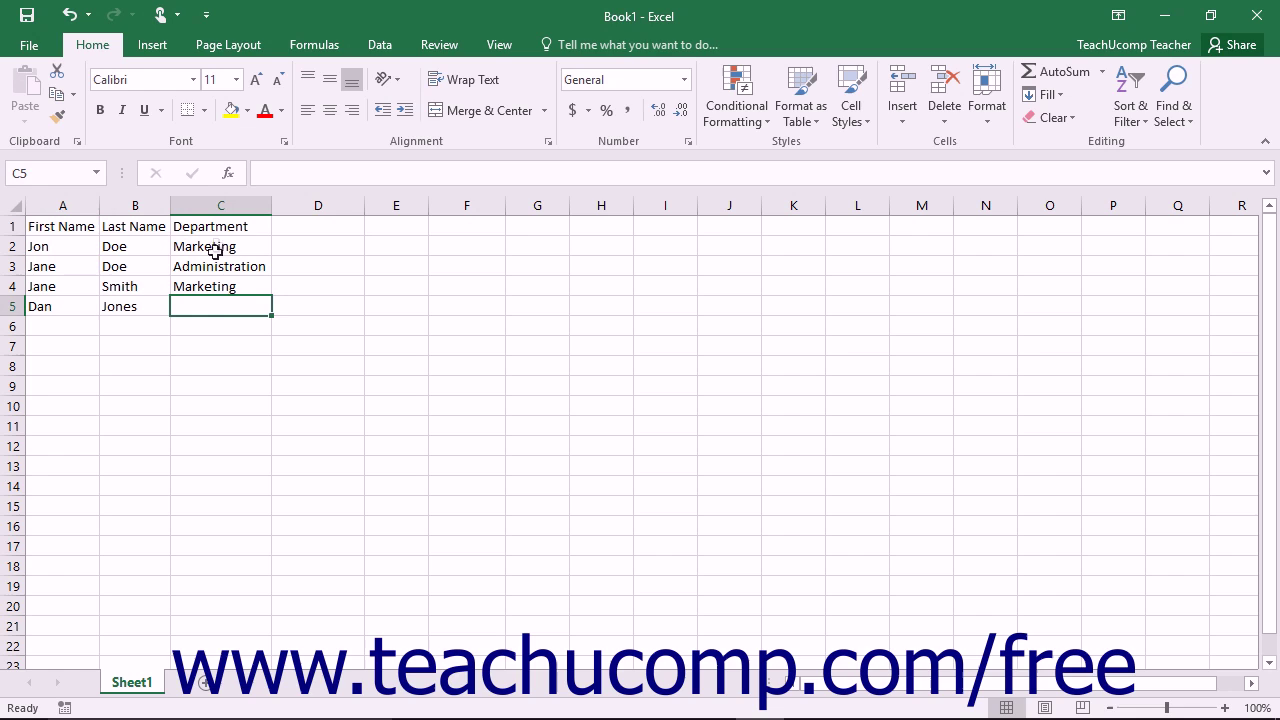
pyautogui.moveTo(218, 276)
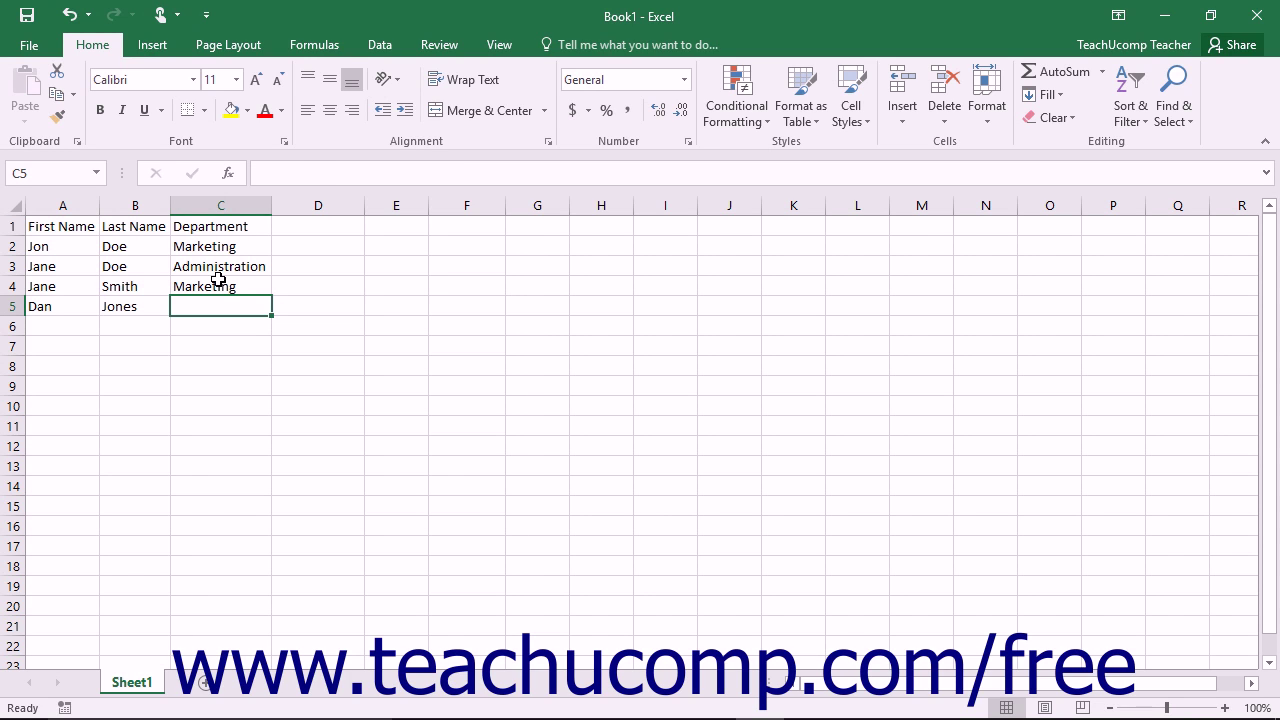
pyautogui.write('marketing')
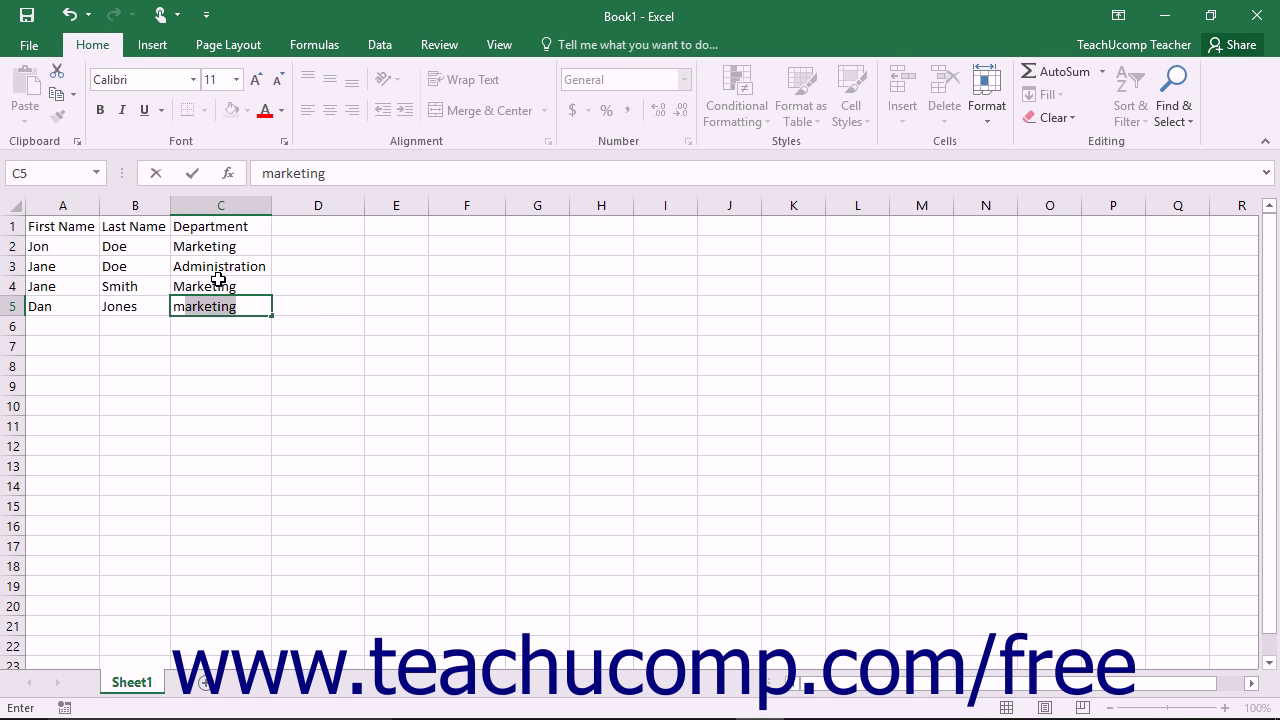
pyautogui.press('Enter')
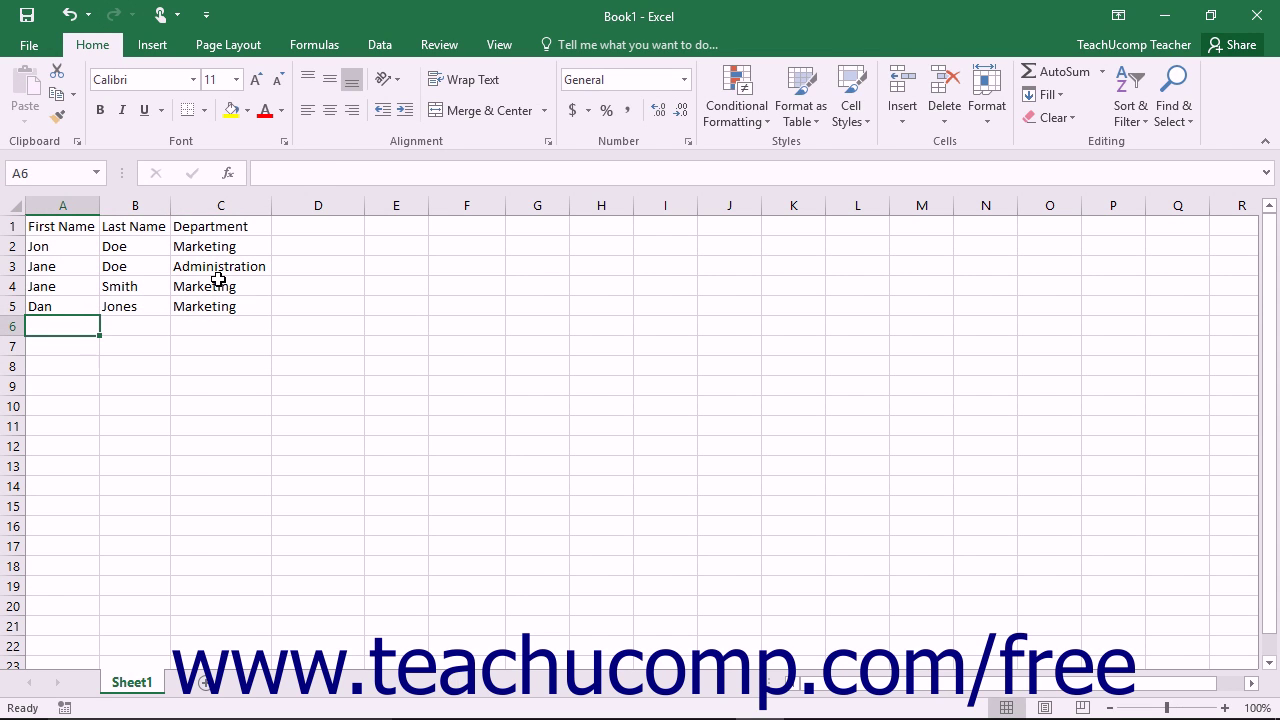
# Step: Type 'Donna' as the first name in A6, overriding the suggested 'Dan'
pyautogui.write('Dan')
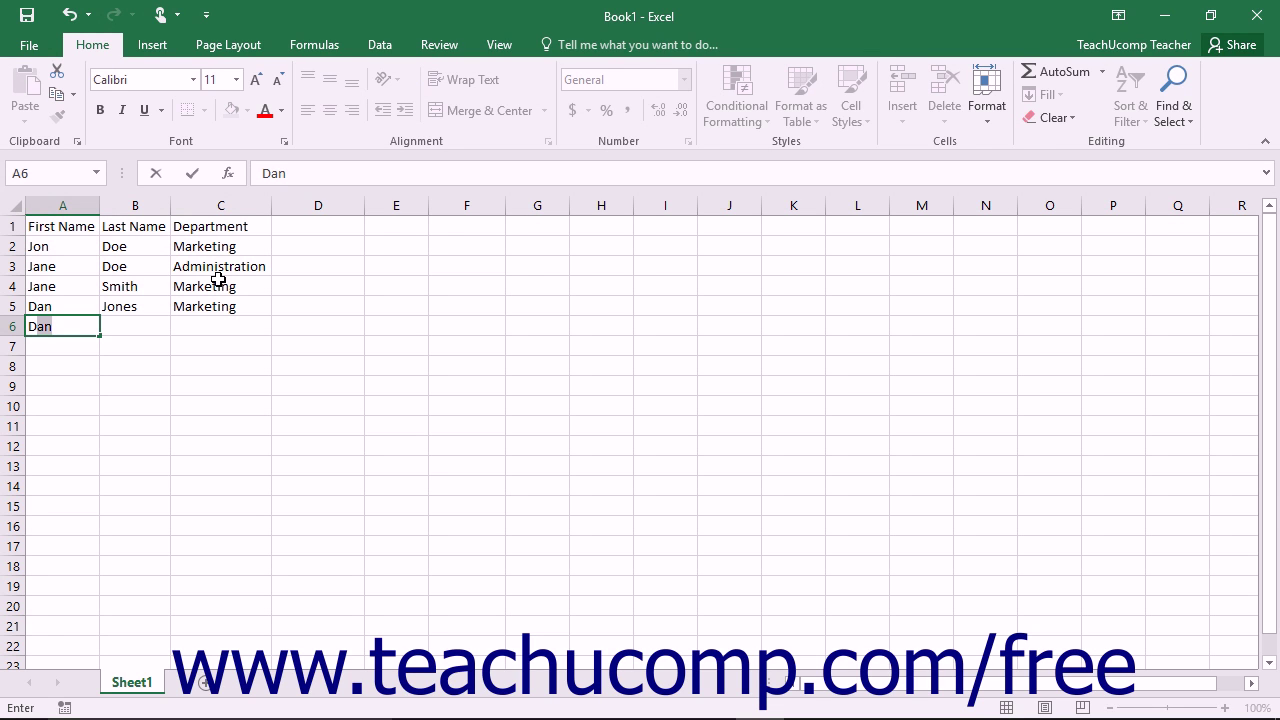
pyautogui.write('Donna')
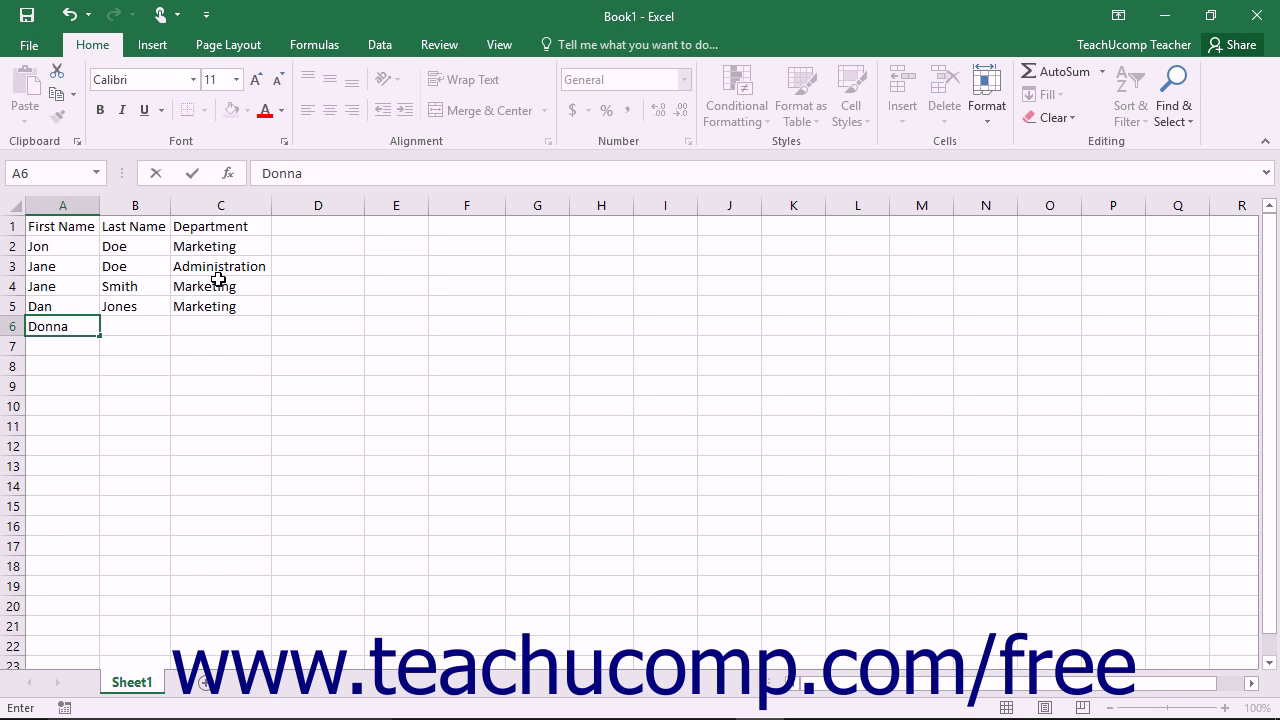